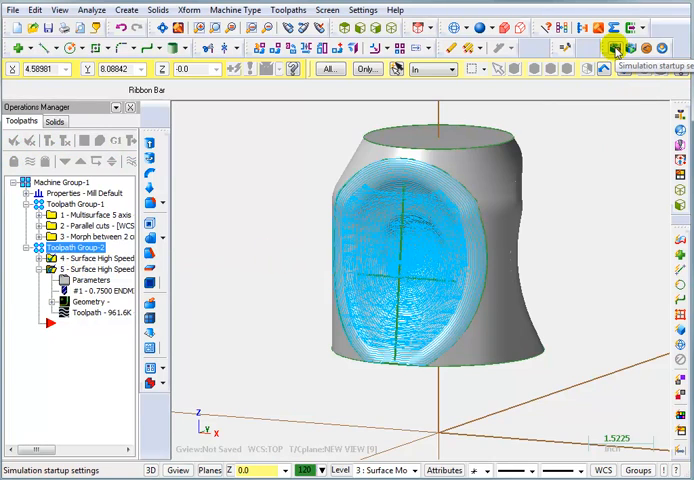
# Step: Open Machine Simulation startup settings for the 5_5AXGEN_VMCTTAB five-axis table machine
pyautogui.click(608, 48)
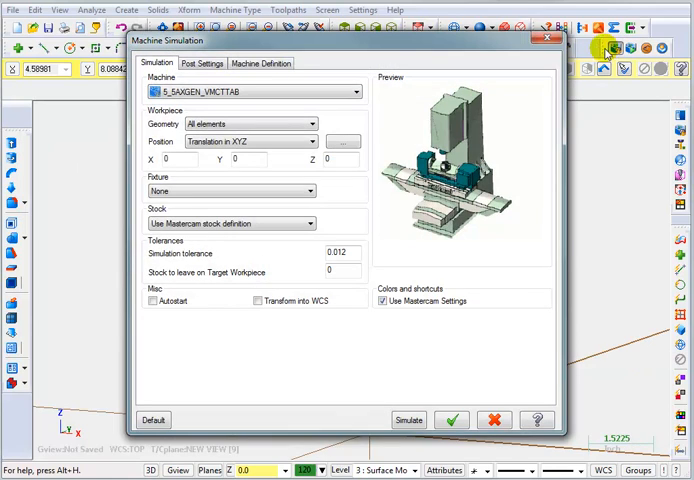
# Step: Change Workpiece Geometry from All elements to None, leaving Fixture as None
pyautogui.click(356, 91)
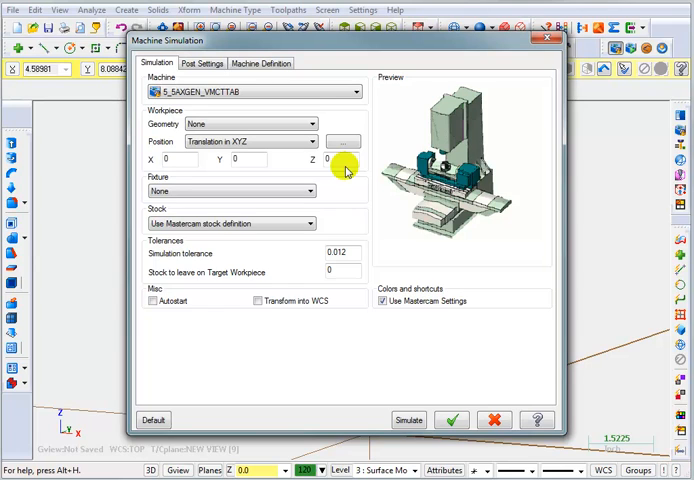
pyautogui.moveTo(350, 193)
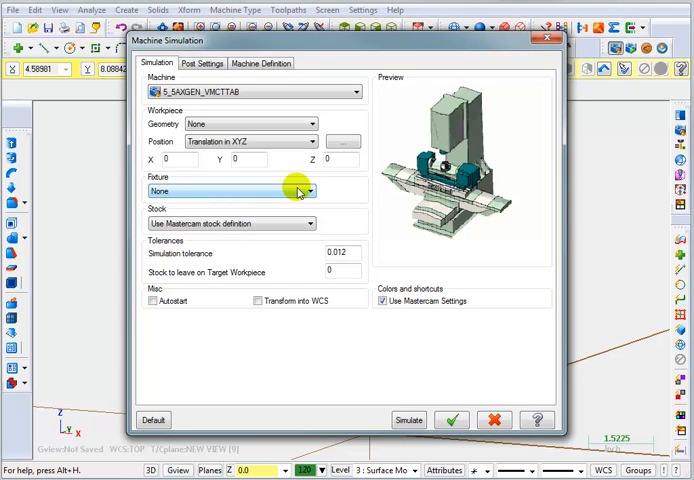
pyautogui.moveTo(185, 196)
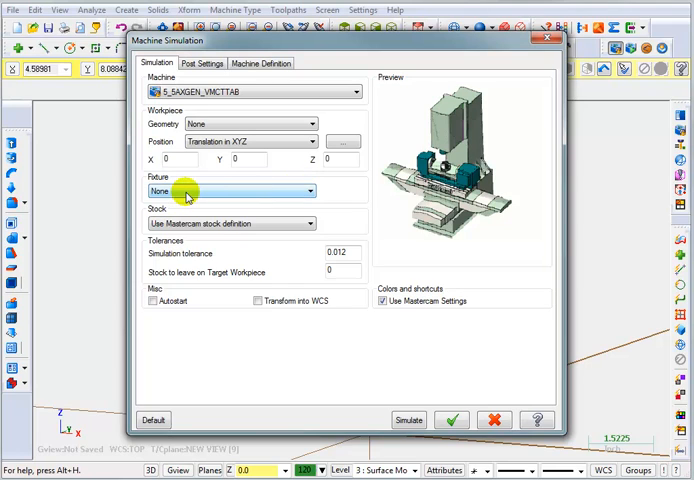
pyautogui.moveTo(190, 188)
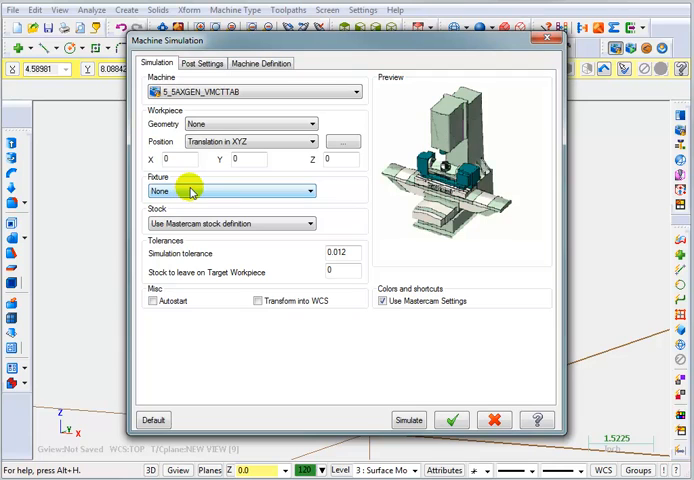
pyautogui.moveTo(293, 224)
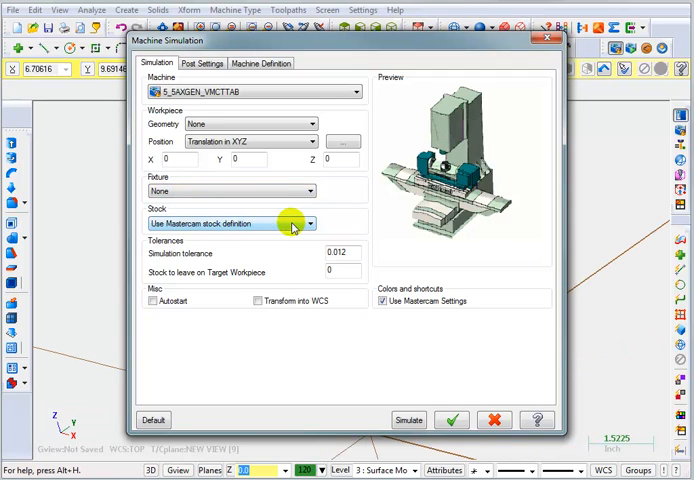
# Step: Take simulation stock from level 20 and enable Transform into WCS
pyautogui.click(310, 223)
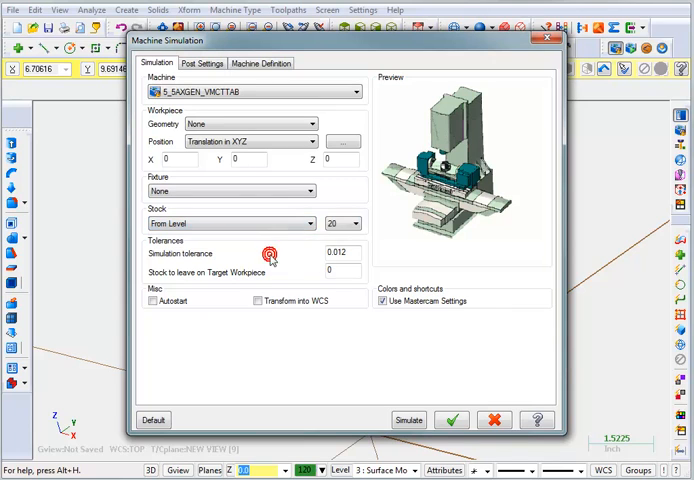
pyautogui.click(356, 223)
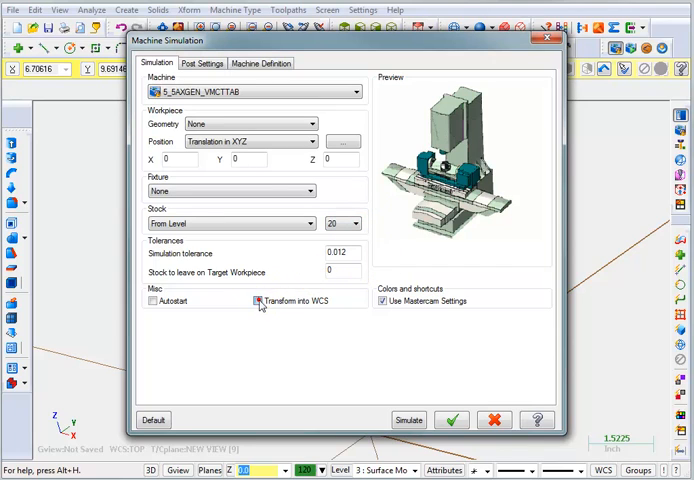
pyautogui.click(253, 301)
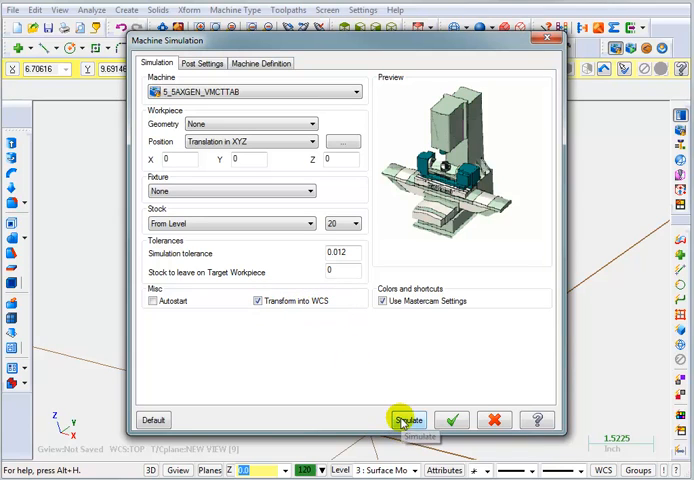
# Step: Launch Machine Simulation with the five-axis machine, part and toolpath loaded
pyautogui.click(410, 420)
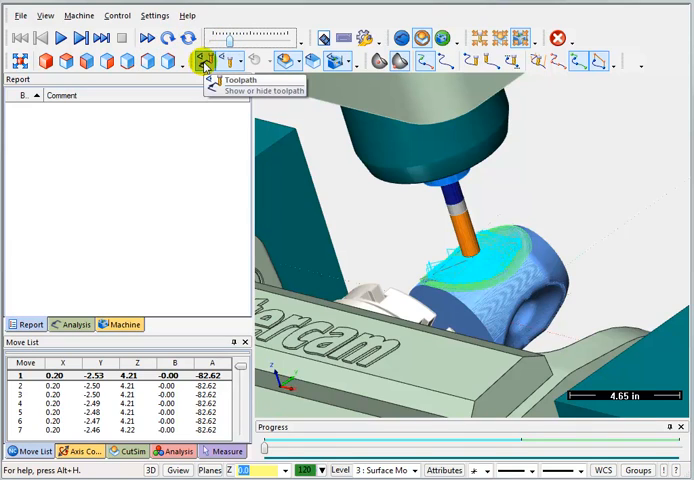
pyautogui.moveTo(512, 62)
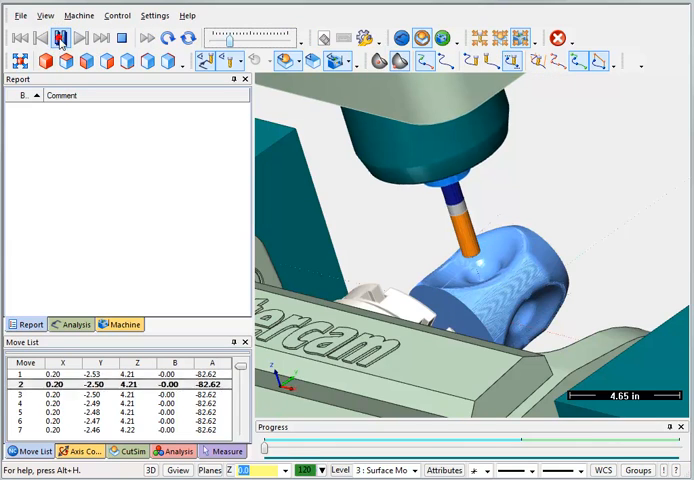
# Step: Play the surface cut at increased playback speed, then exit the simulator
pyautogui.click(60, 37)
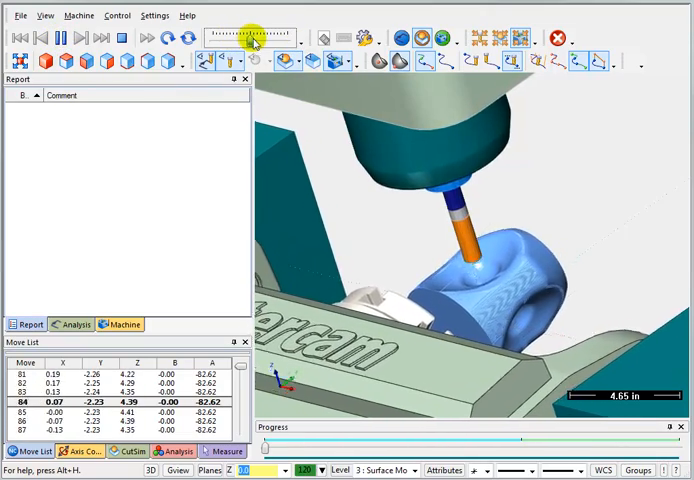
pyautogui.click(264, 37)
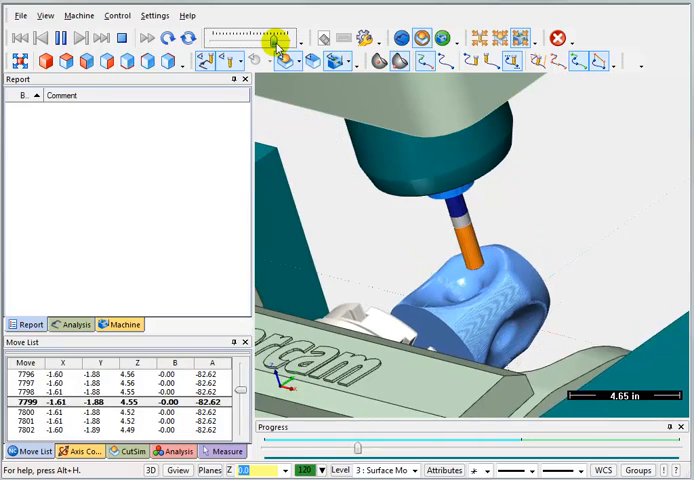
pyautogui.click(273, 37)
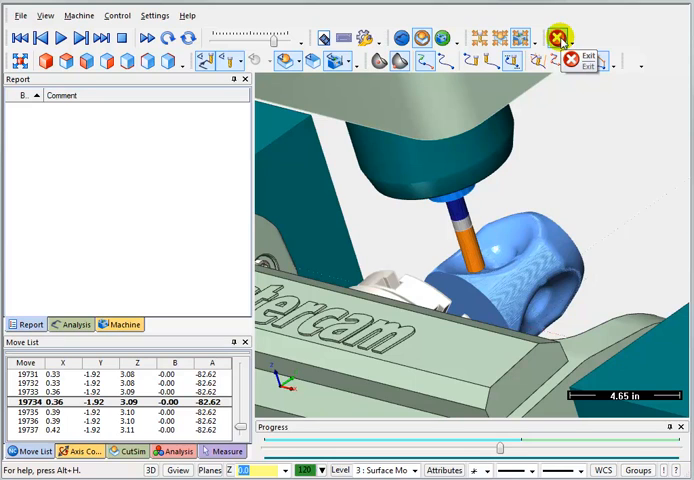
pyautogui.click(550, 37)
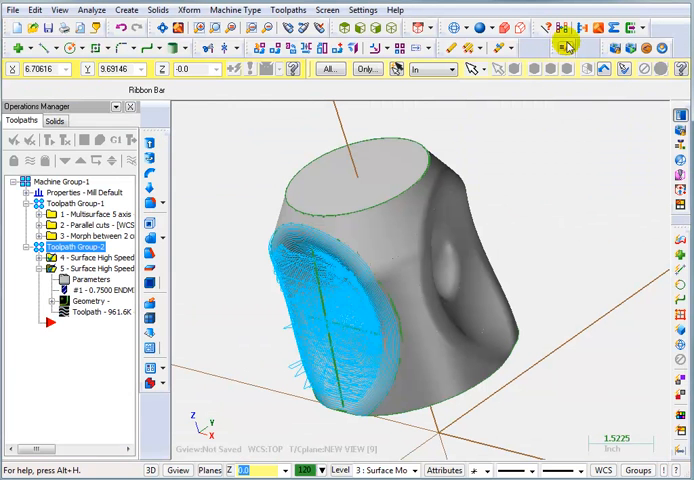